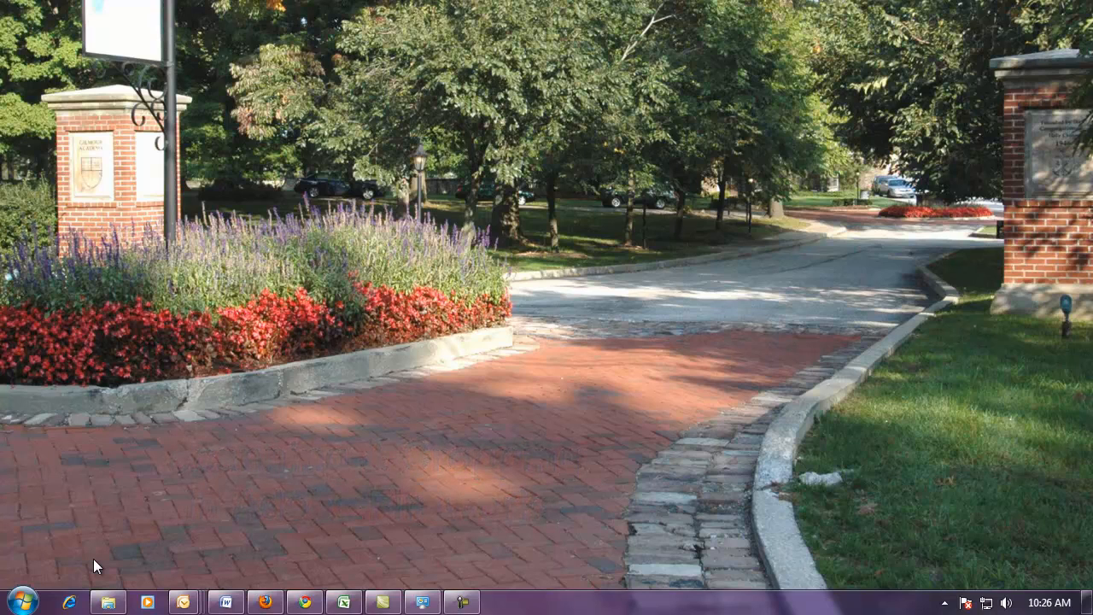
{"action": "mouse_move", "coordinate": [13, 574]}
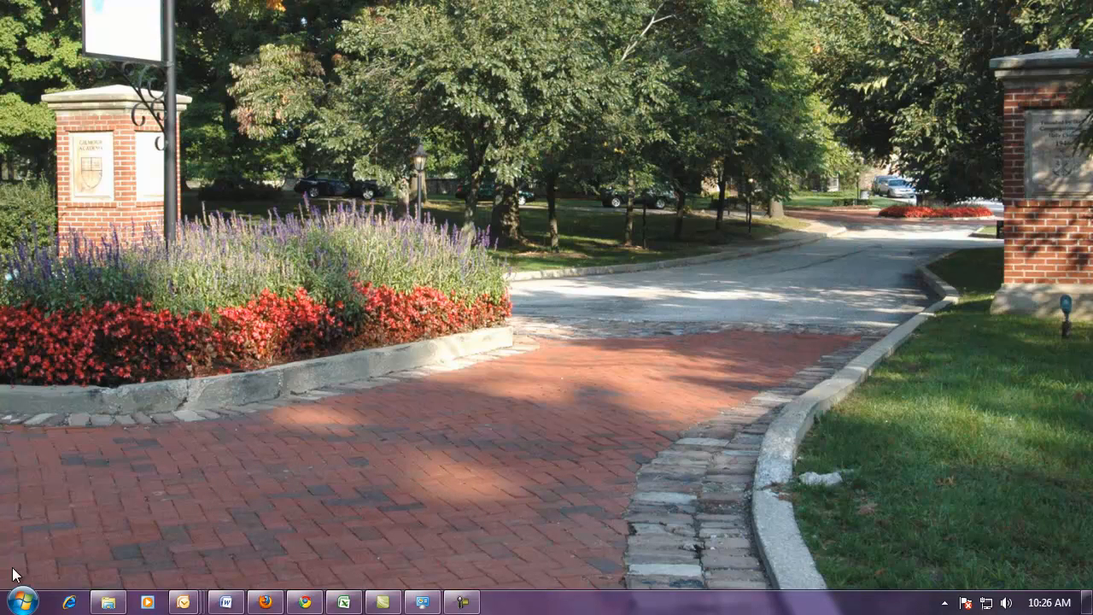
Step: Launch Adobe Fireworks CS5 from the Start menu's Adobe Master Collection CS5 folder
{"action": "left_click", "coordinate": [14, 601]}
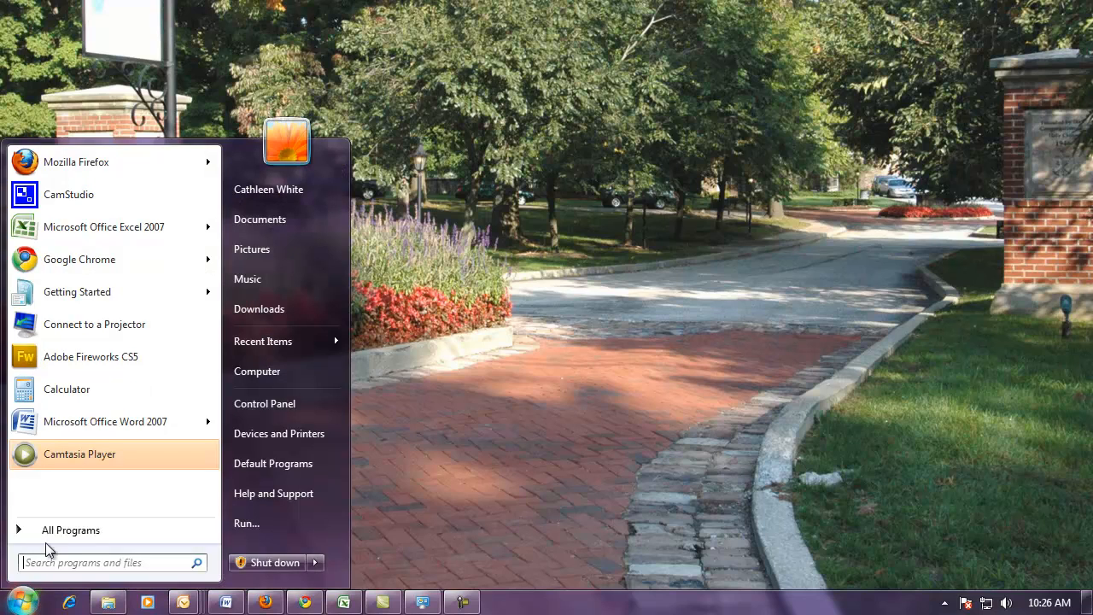
{"action": "left_click", "coordinate": [71, 529]}
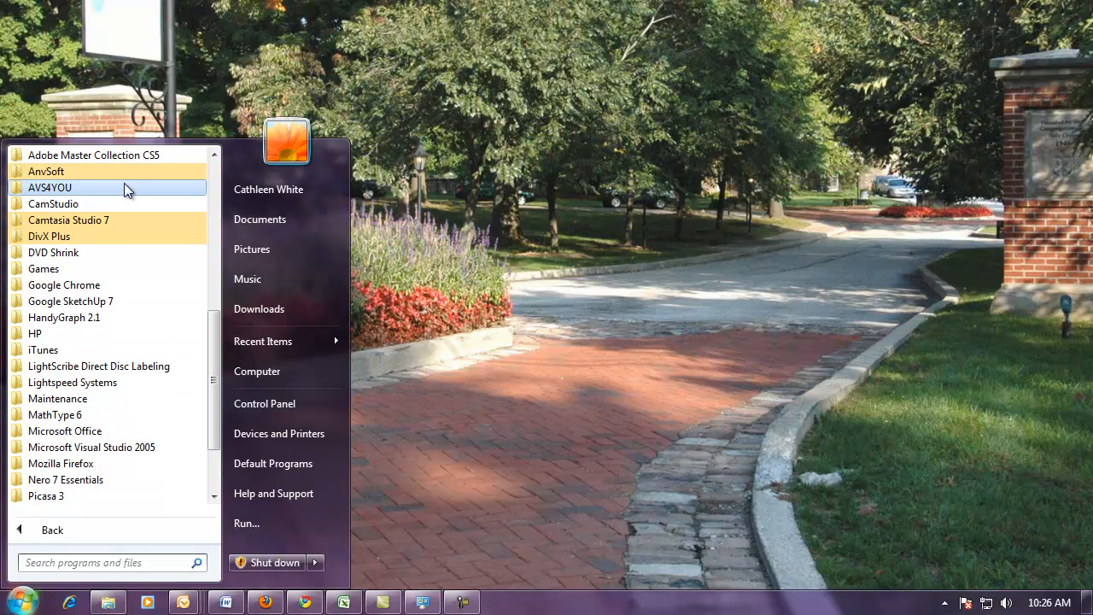
{"action": "left_click", "coordinate": [94, 154]}
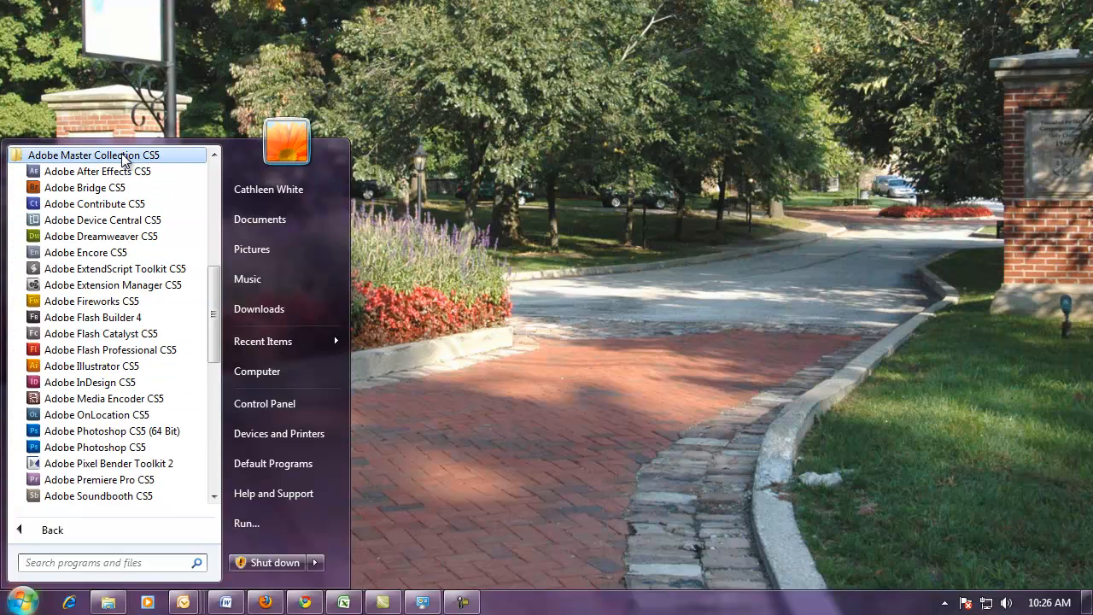
{"action": "mouse_move", "coordinate": [85, 187]}
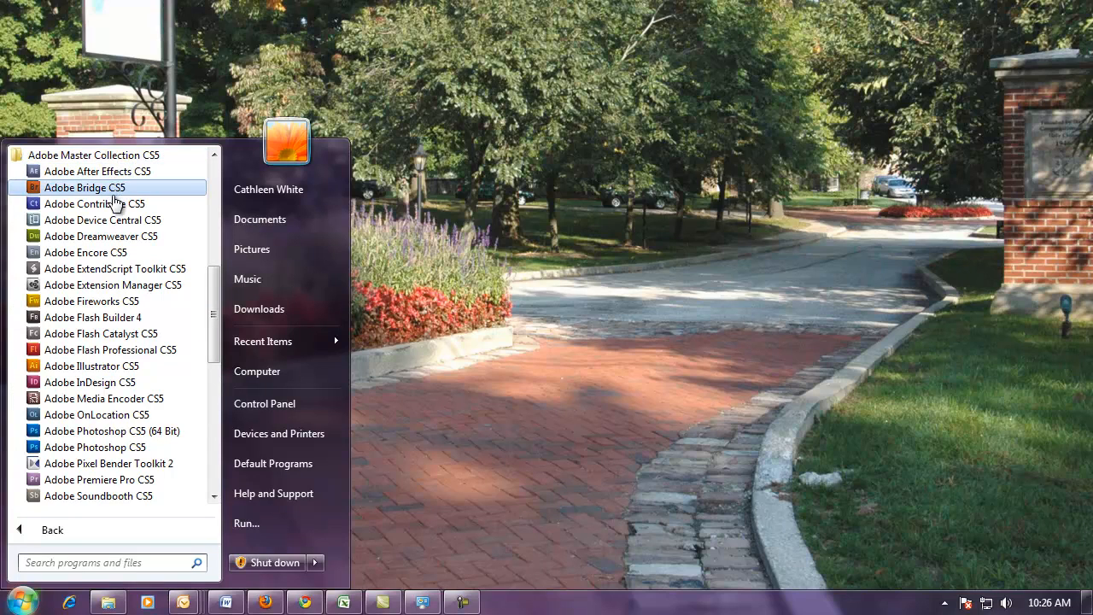
{"action": "mouse_move", "coordinate": [91, 301]}
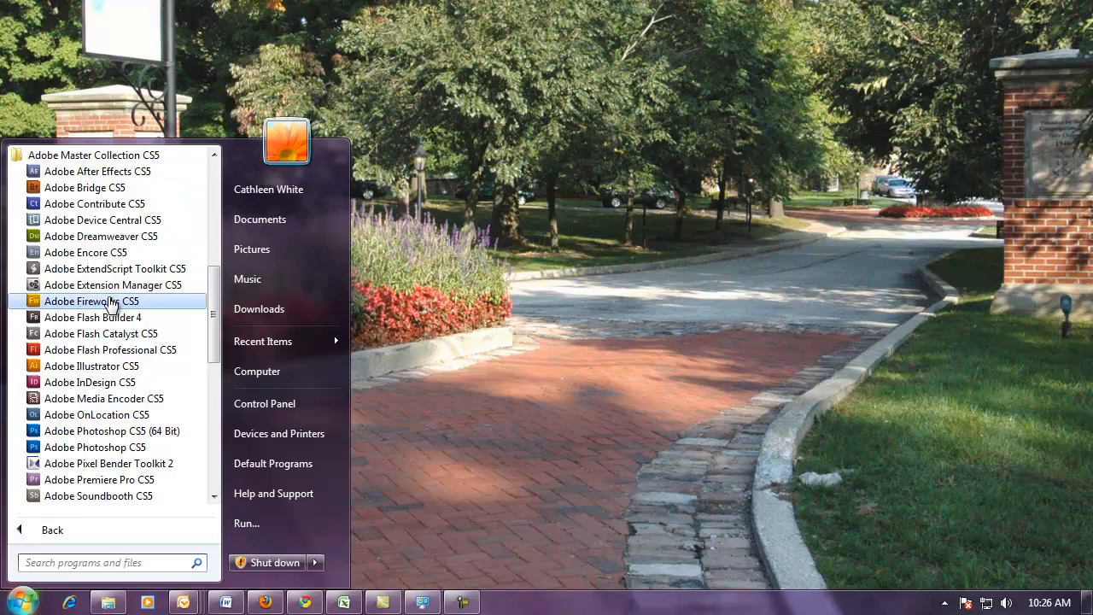
{"action": "left_click", "coordinate": [92, 301]}
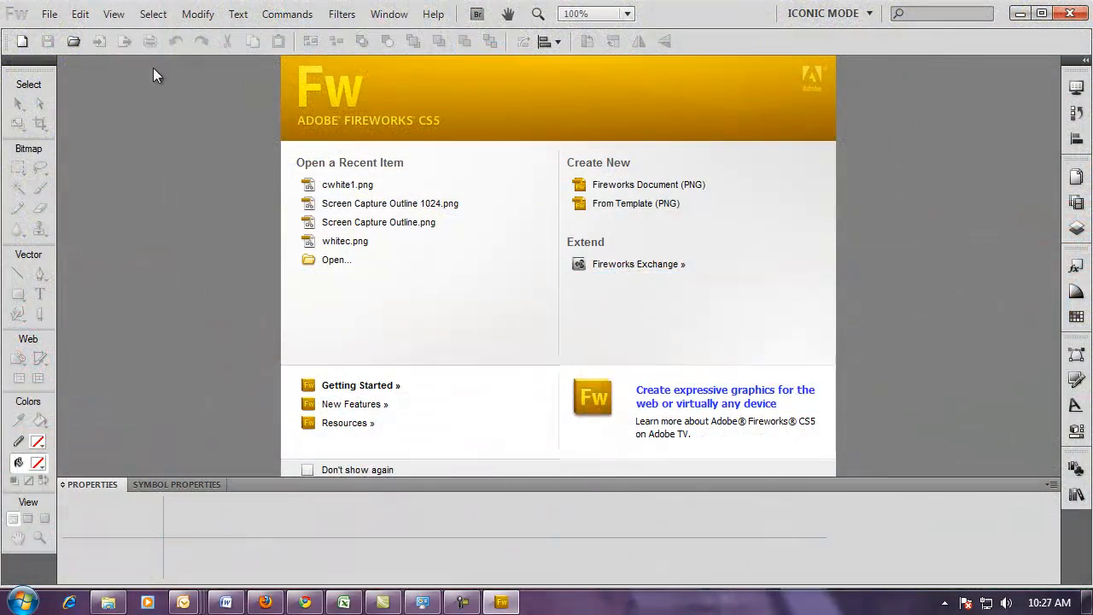
{"action": "mouse_move", "coordinate": [187, 122]}
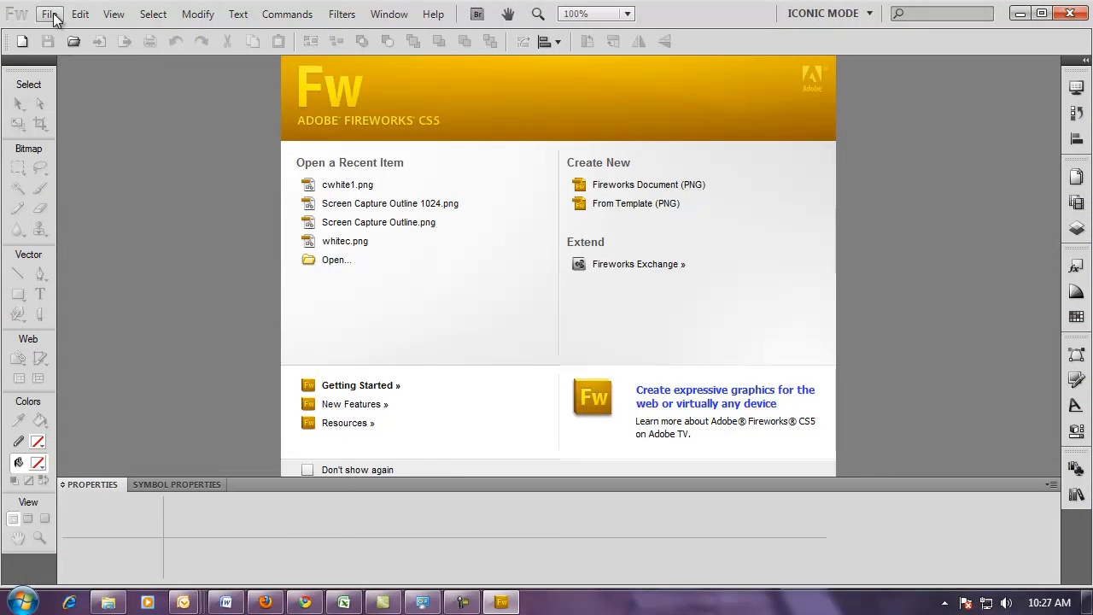
Step: Select WIA-HP Scanjet G3010 1.0 as the Twain scanner source
{"action": "left_click", "coordinate": [49, 14]}
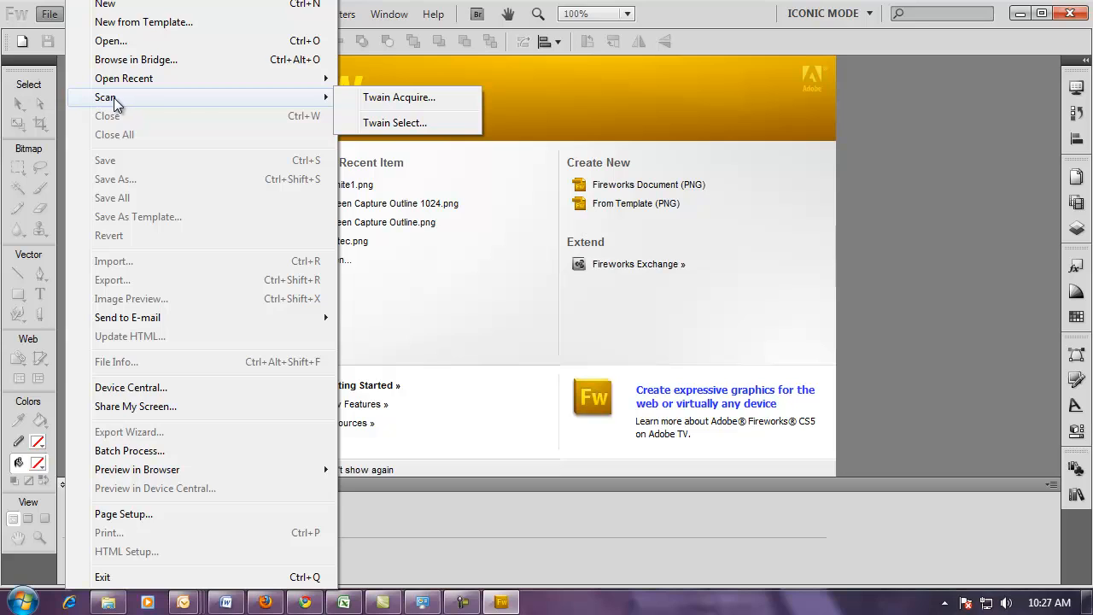
{"action": "mouse_move", "coordinate": [395, 122]}
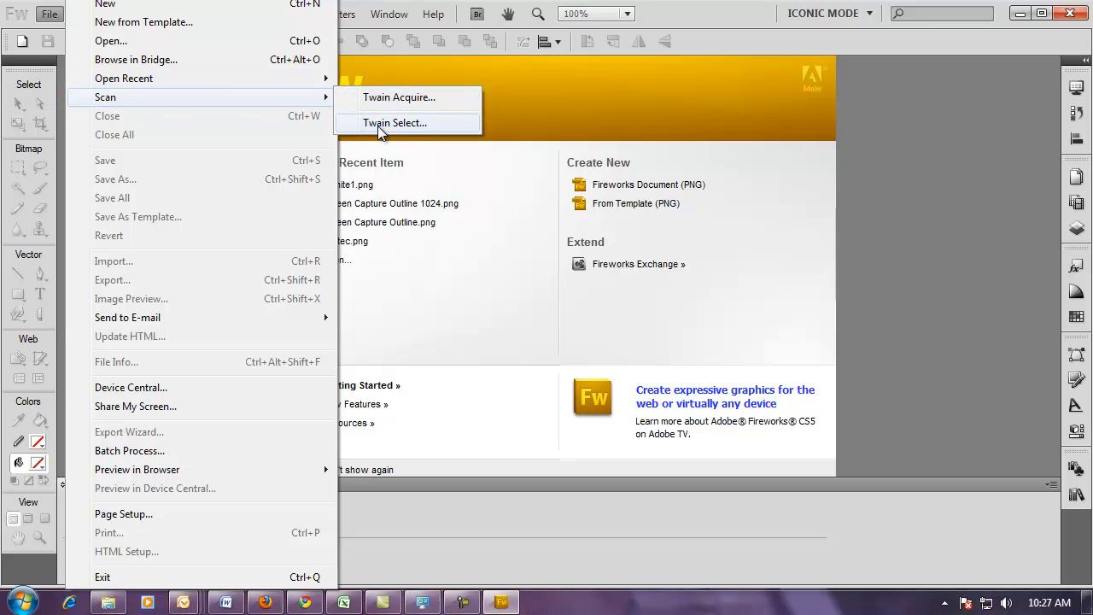
{"action": "left_click", "coordinate": [395, 122]}
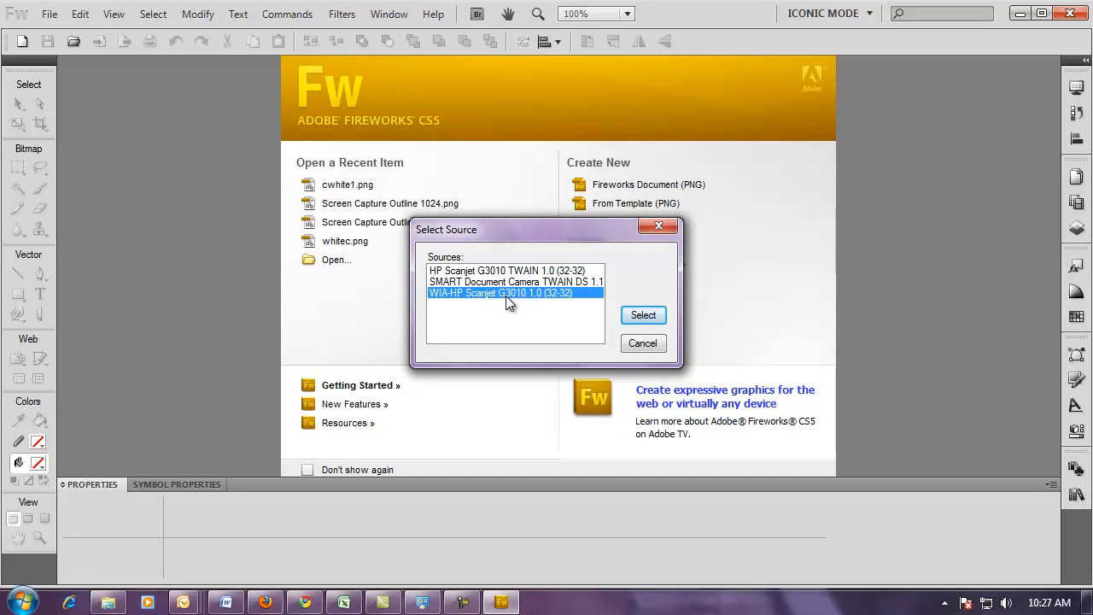
{"action": "mouse_move", "coordinate": [638, 314]}
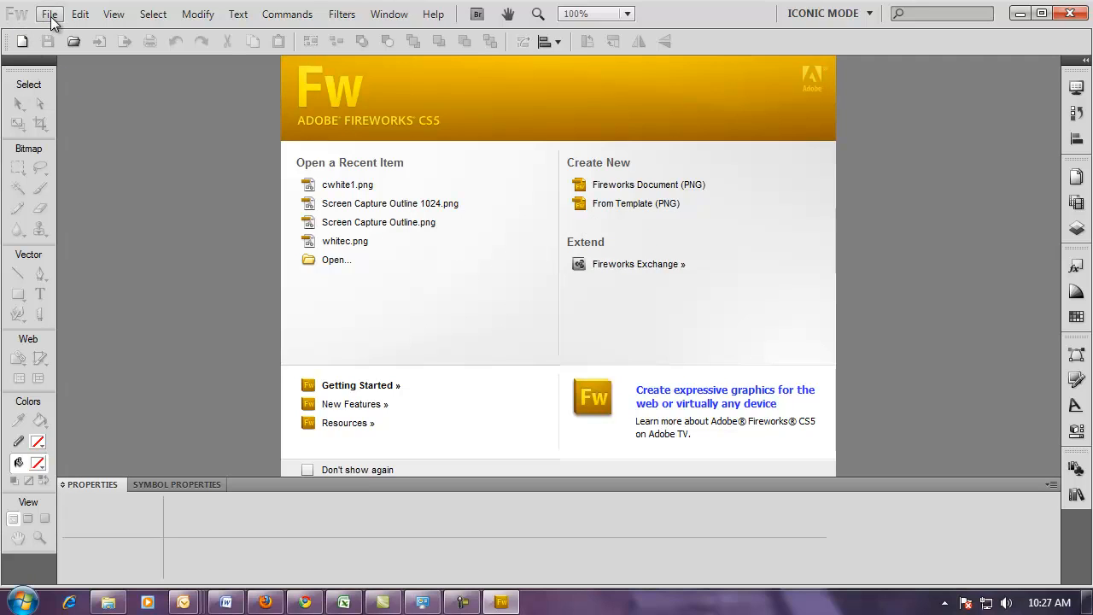
Step: Scan a colour picture from the HP Scanjet G3010 through Twain Acquire
{"action": "left_click", "coordinate": [49, 14]}
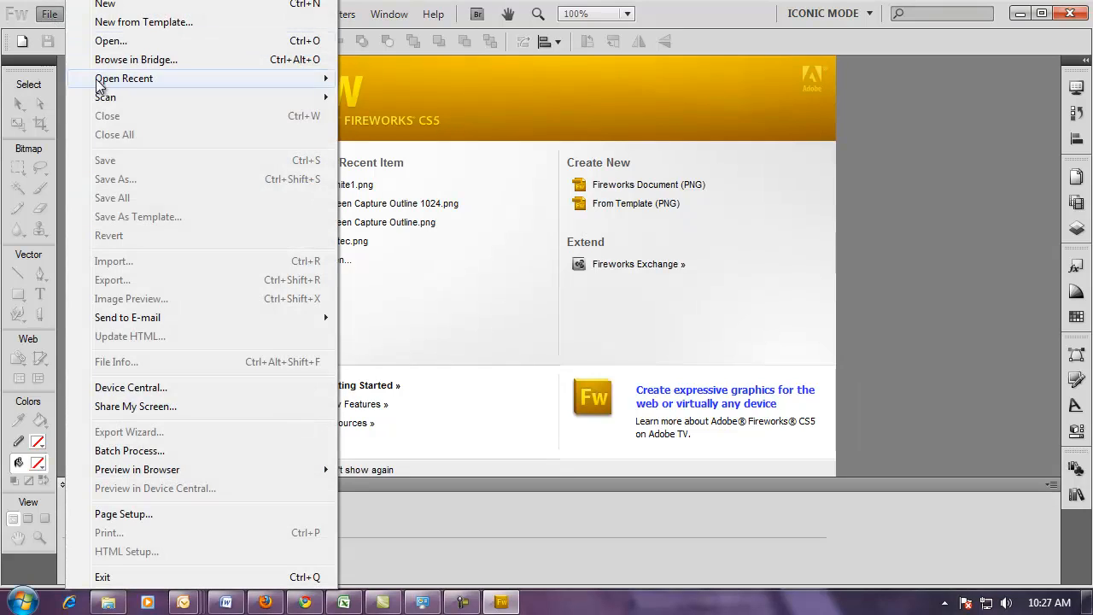
{"action": "mouse_move", "coordinate": [105, 97]}
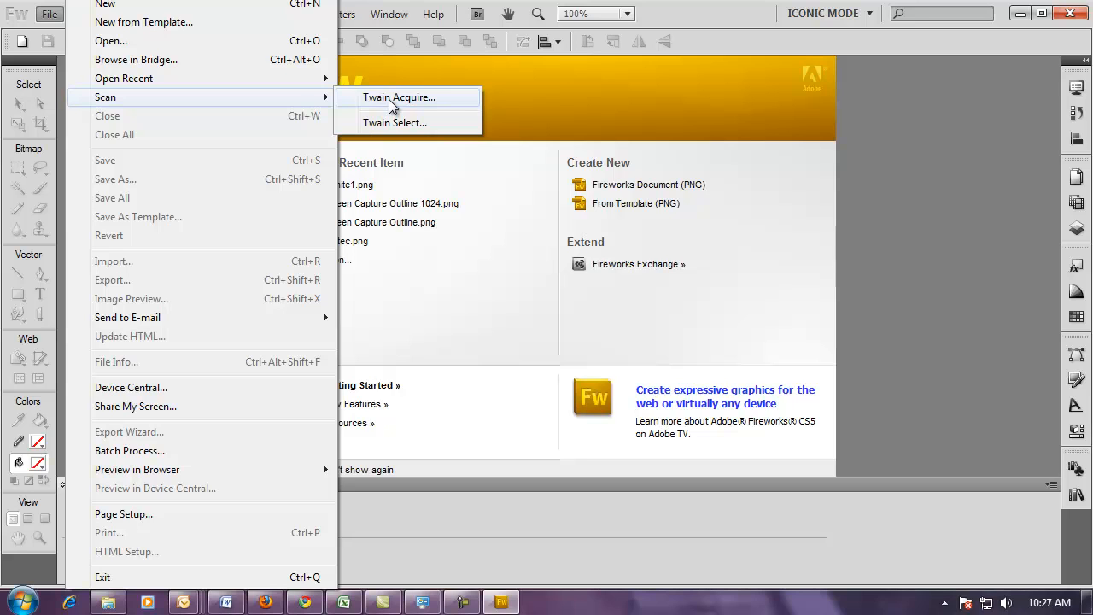
{"action": "left_click", "coordinate": [398, 96]}
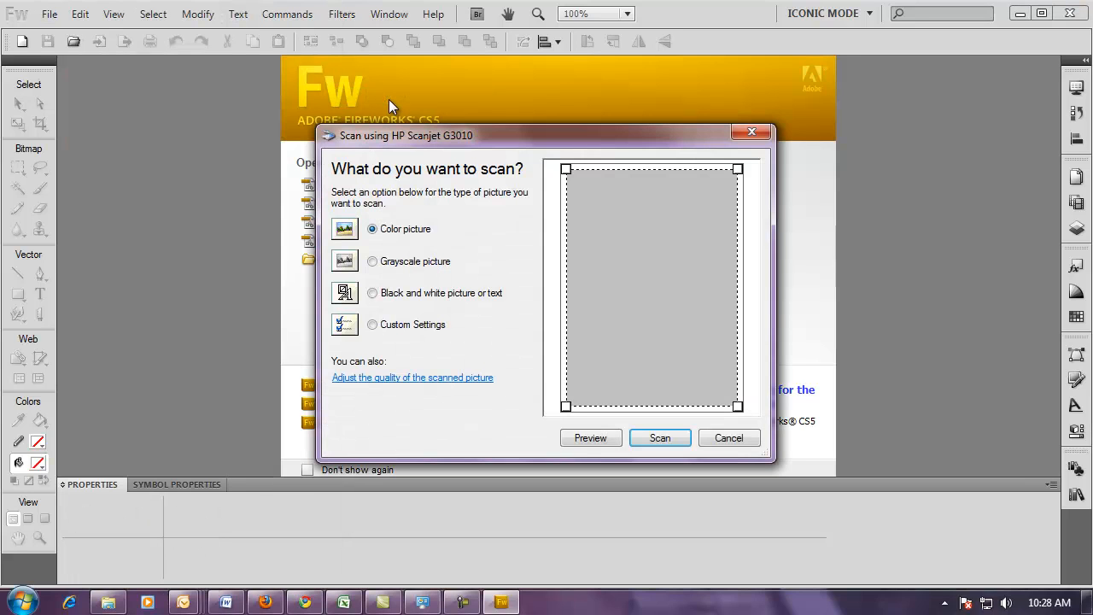
{"action": "mouse_move", "coordinate": [431, 190]}
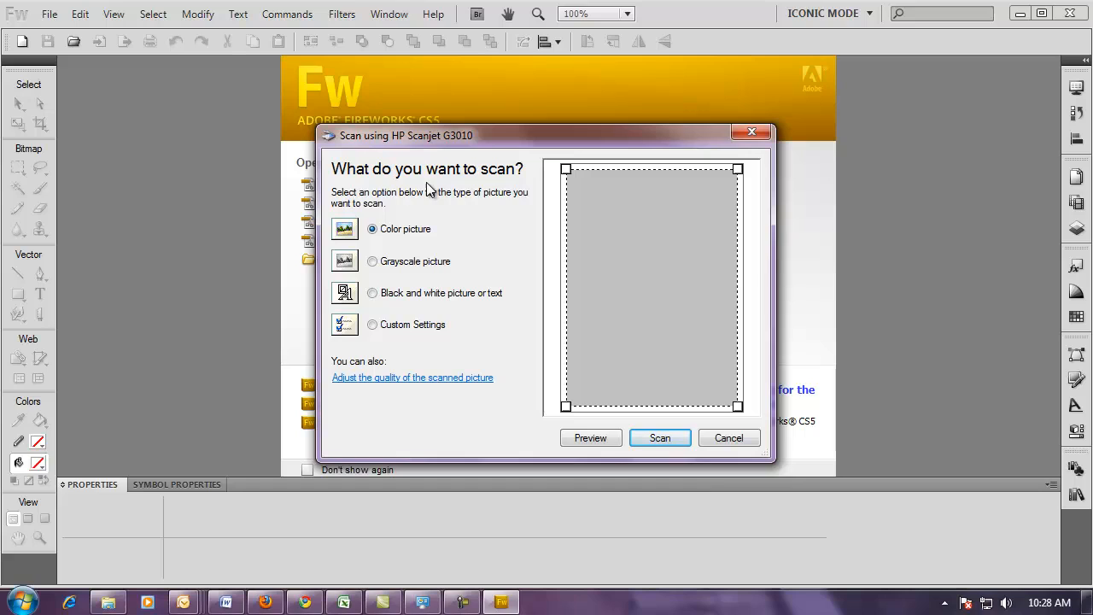
{"action": "mouse_move", "coordinate": [620, 238]}
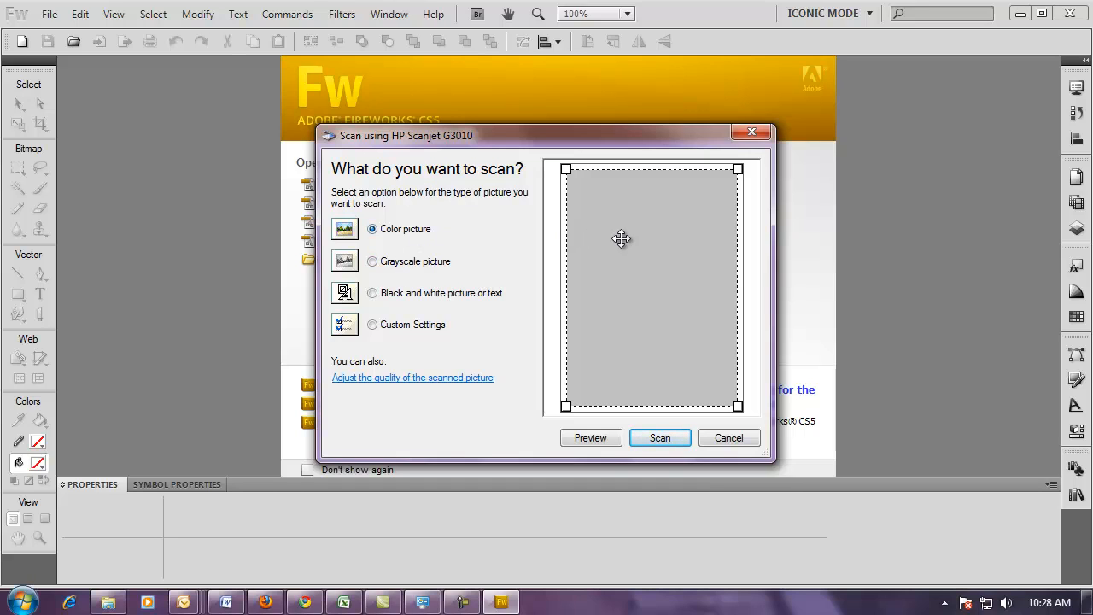
{"action": "mouse_move", "coordinate": [659, 437]}
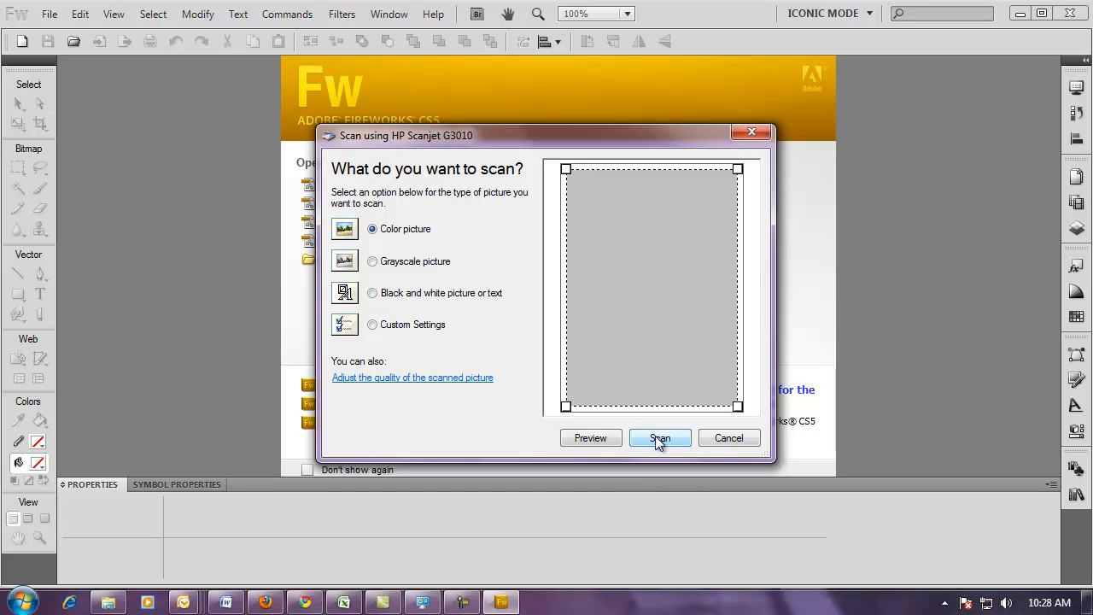
{"action": "left_click", "coordinate": [659, 438]}
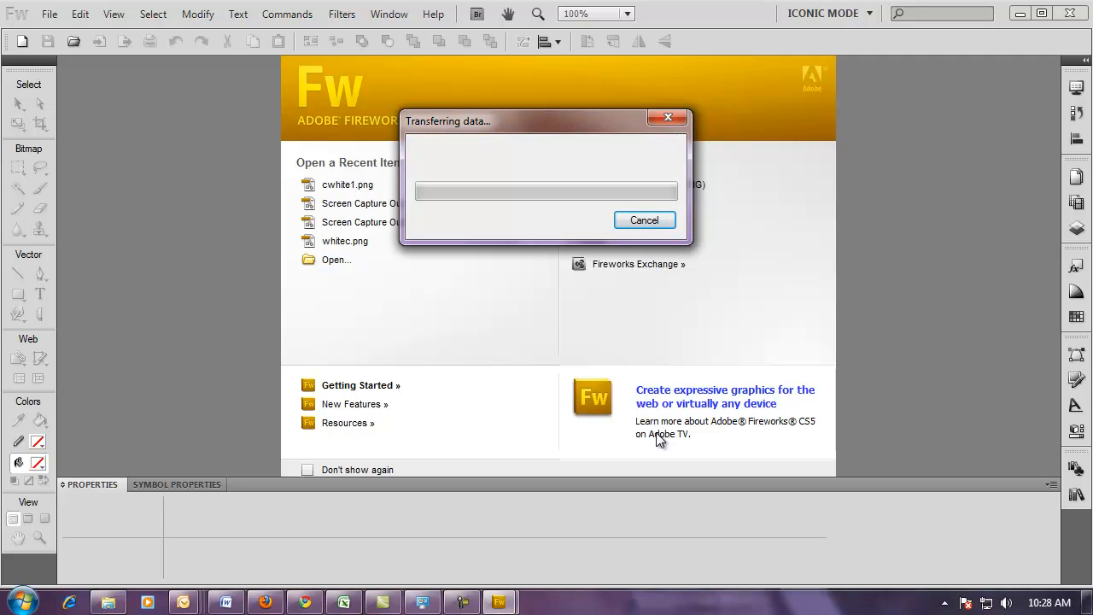
{"action": "mouse_move", "coordinate": [628, 431]}
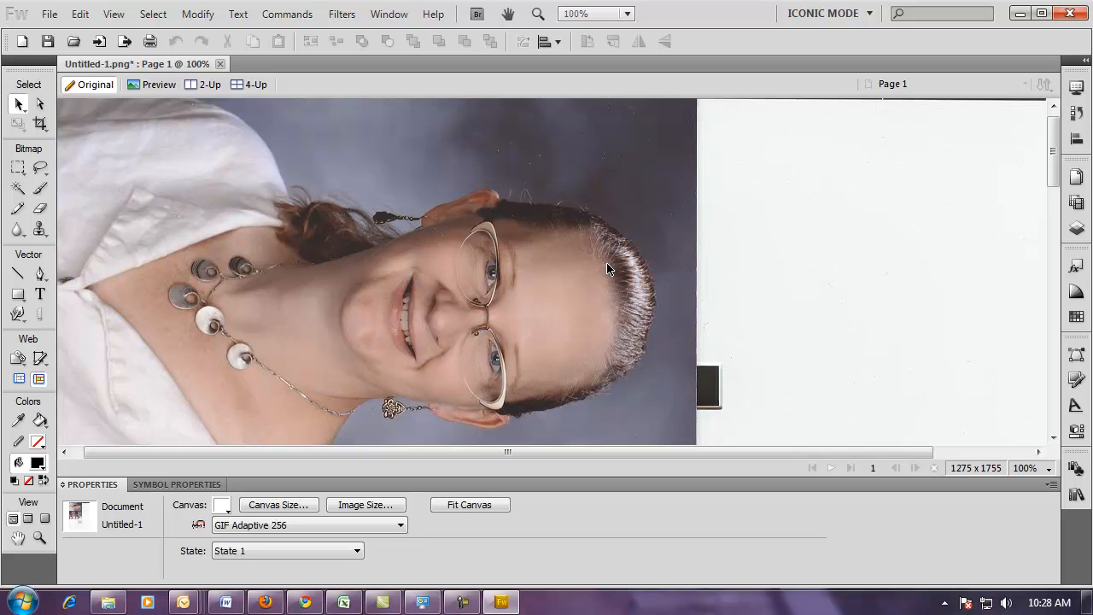
Step: Fit the whole 1275 × 1755 scanned page in the window with Ctrl+0
{"action": "key", "text": "ctrl+0"}
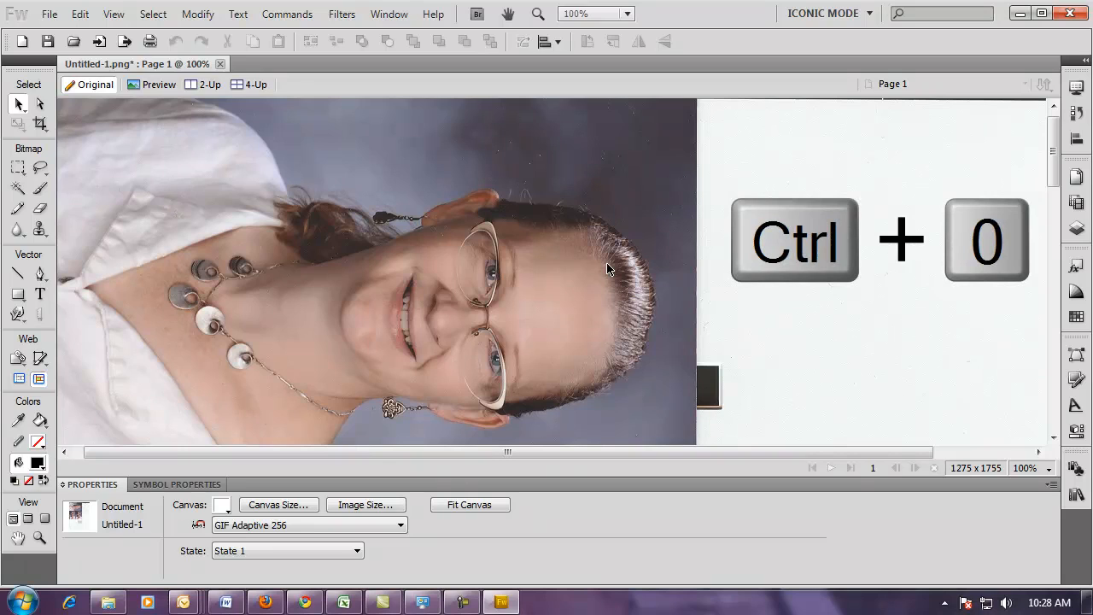
{"action": "key", "text": "ctrl+0"}
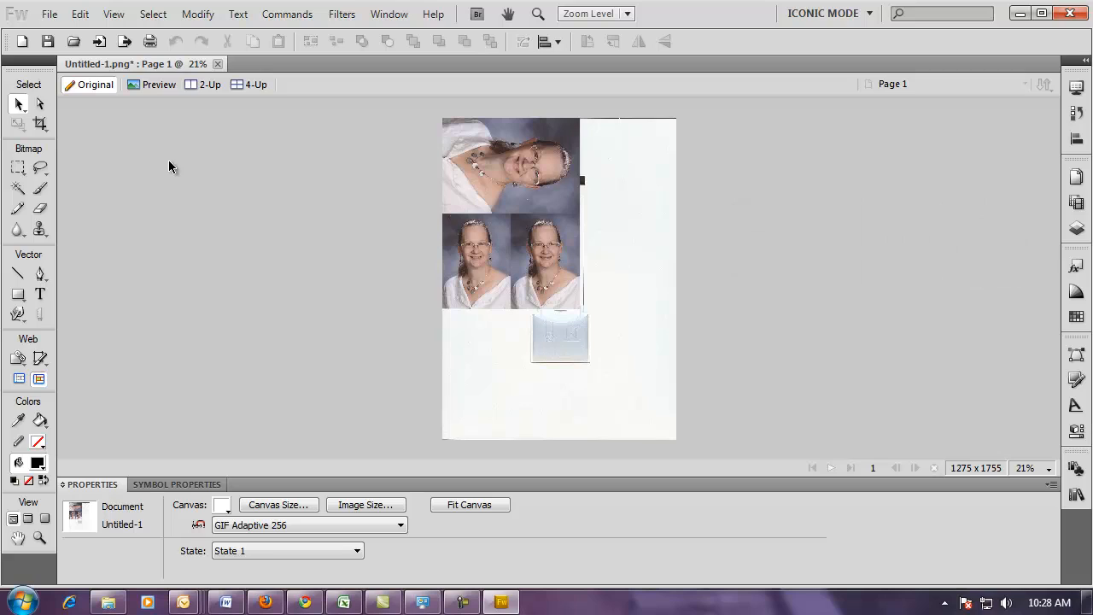
{"action": "left_click", "coordinate": [40, 122]}
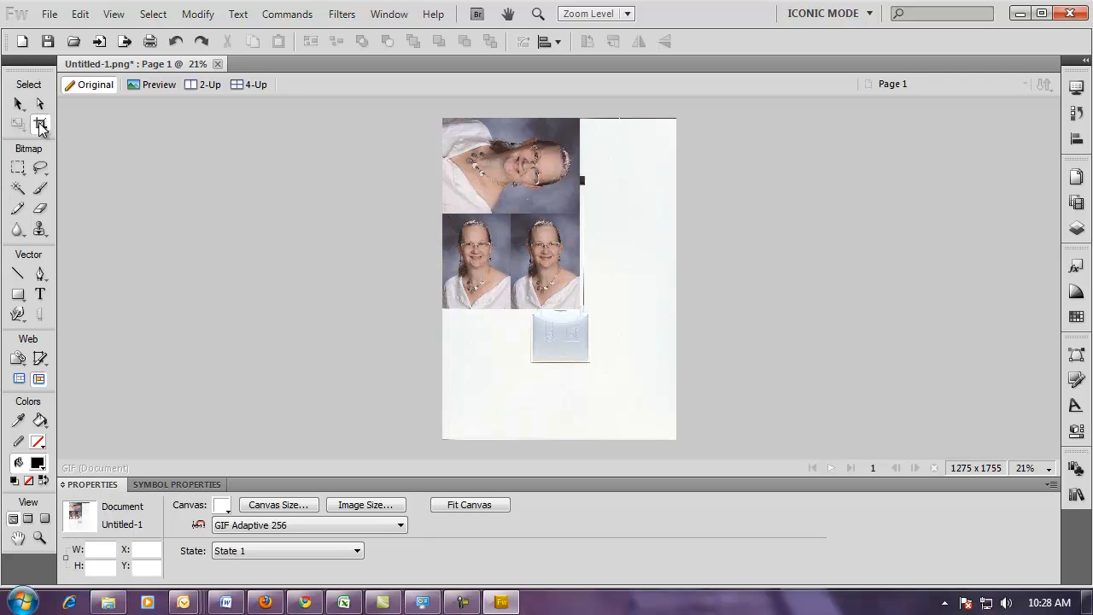
{"action": "mouse_move", "coordinate": [284, 148]}
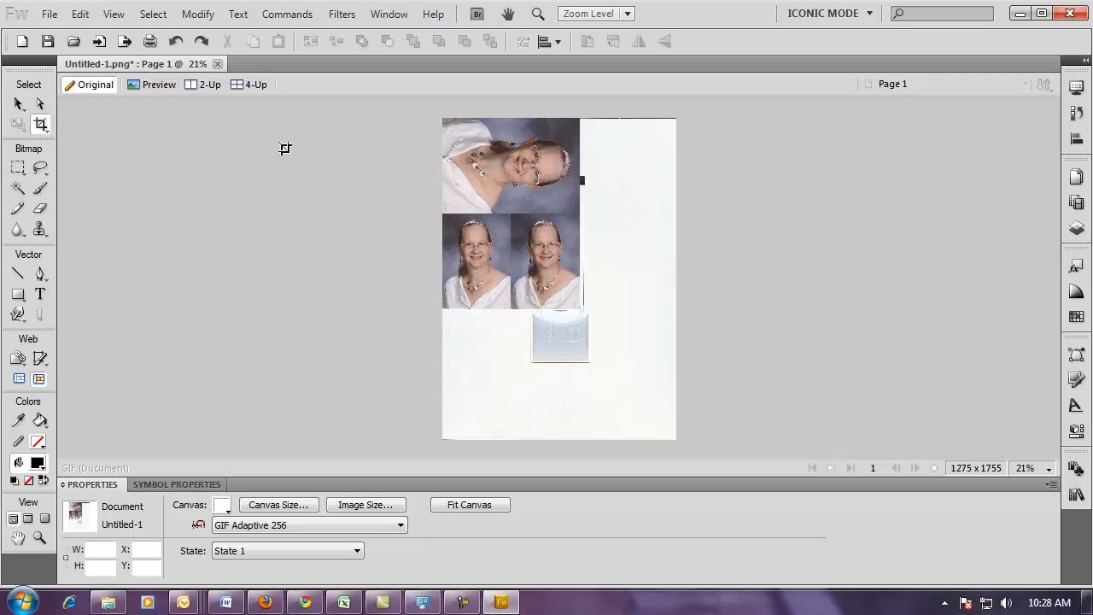
{"action": "mouse_move", "coordinate": [409, 206]}
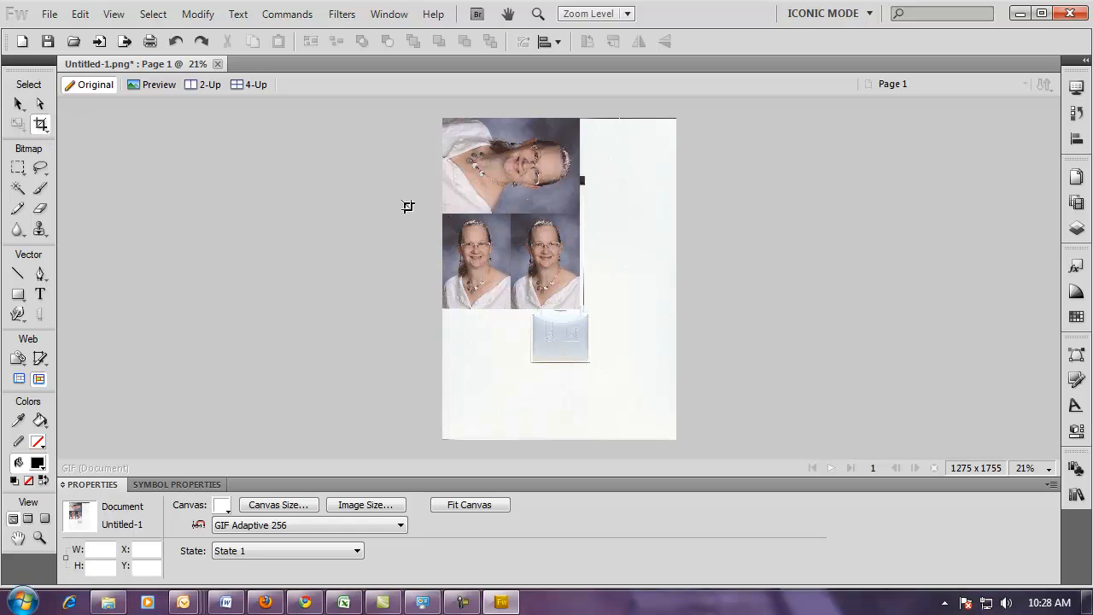
{"action": "mouse_move", "coordinate": [421, 214]}
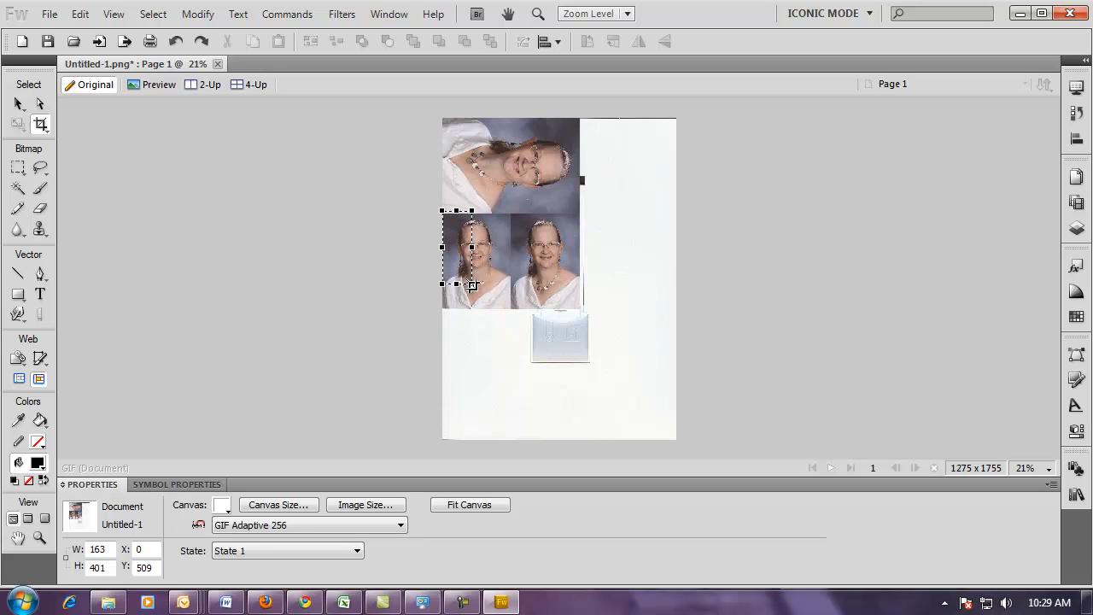
Step: Crop around the left portrait, trimming top and bottom to 369 × 519 pixels
{"action": "left_click_drag", "start_coordinate": [471, 283], "coordinate": [510, 322]}
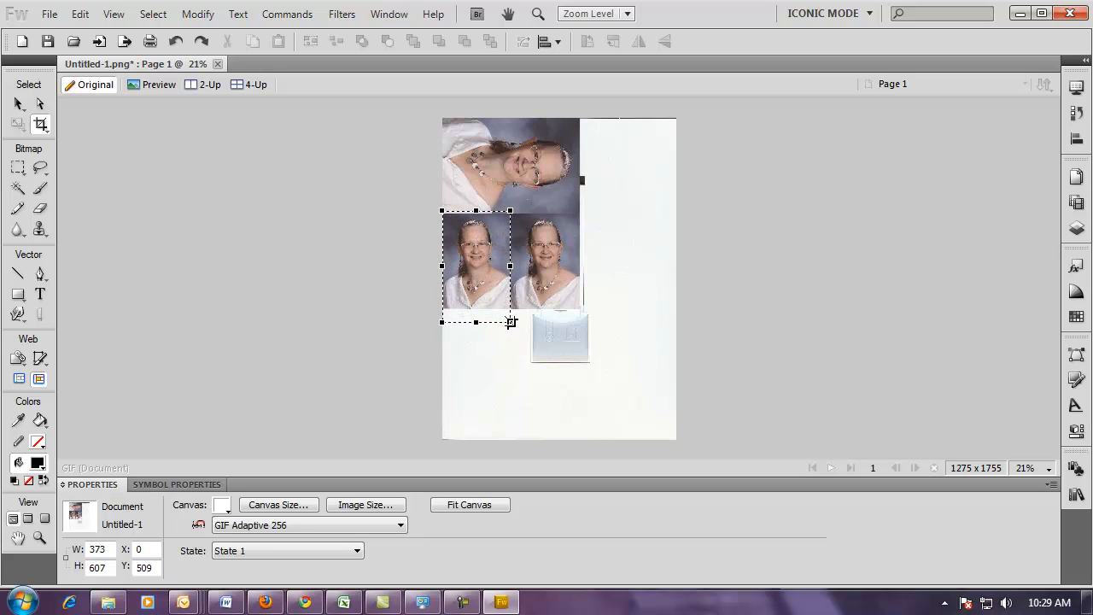
{"action": "left_click_drag", "start_coordinate": [510, 322], "coordinate": [510, 314]}
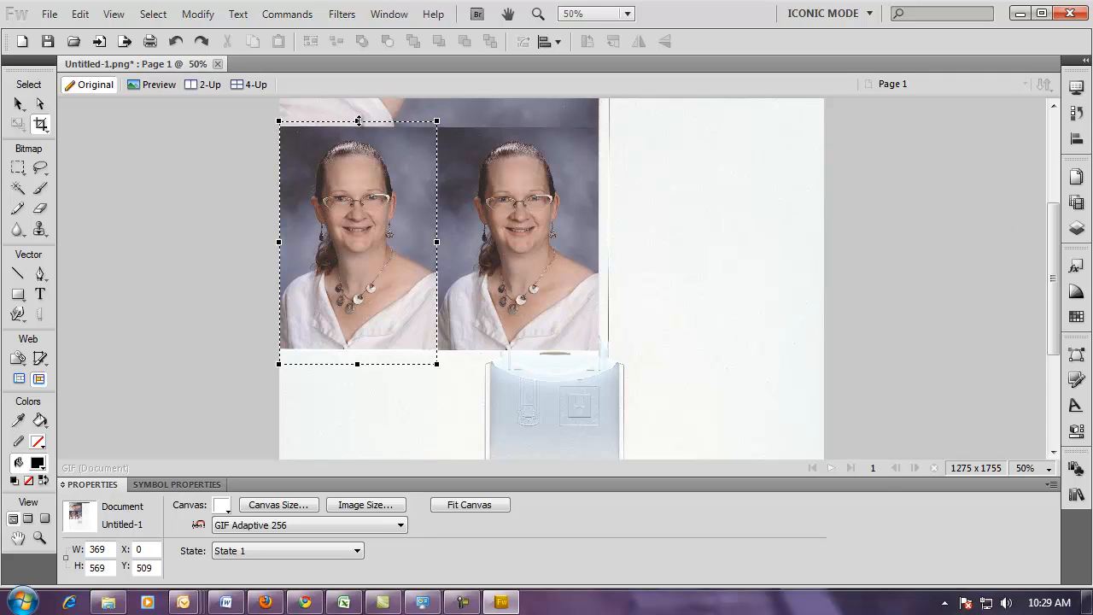
{"action": "left_click_drag", "start_coordinate": [357, 121], "coordinate": [357, 126]}
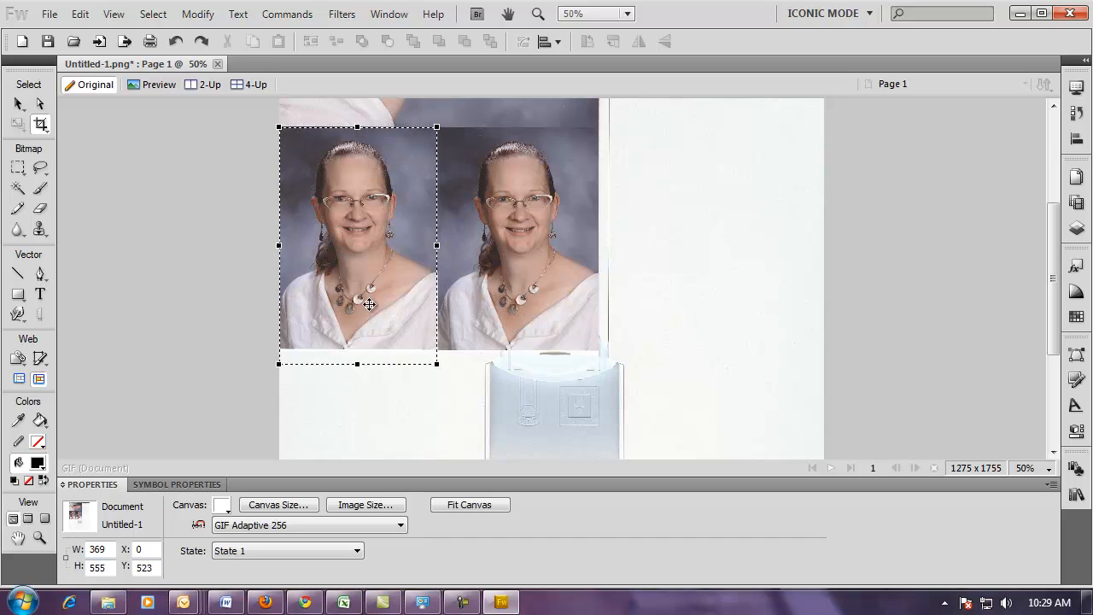
{"action": "left_click_drag", "start_coordinate": [357, 363], "coordinate": [357, 354]}
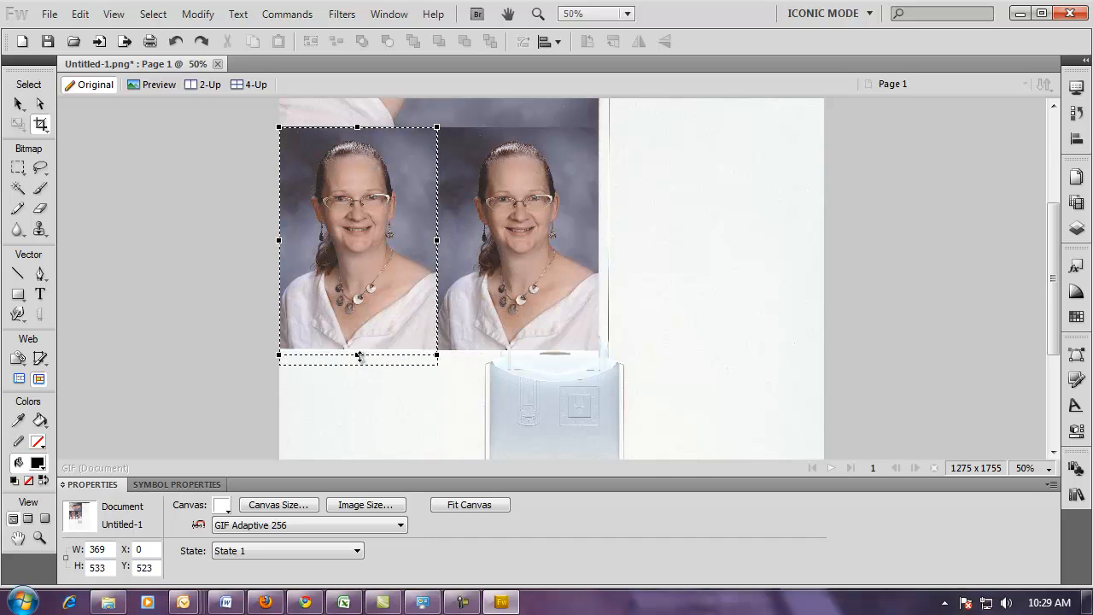
{"action": "left_click_drag", "start_coordinate": [358, 356], "coordinate": [358, 349]}
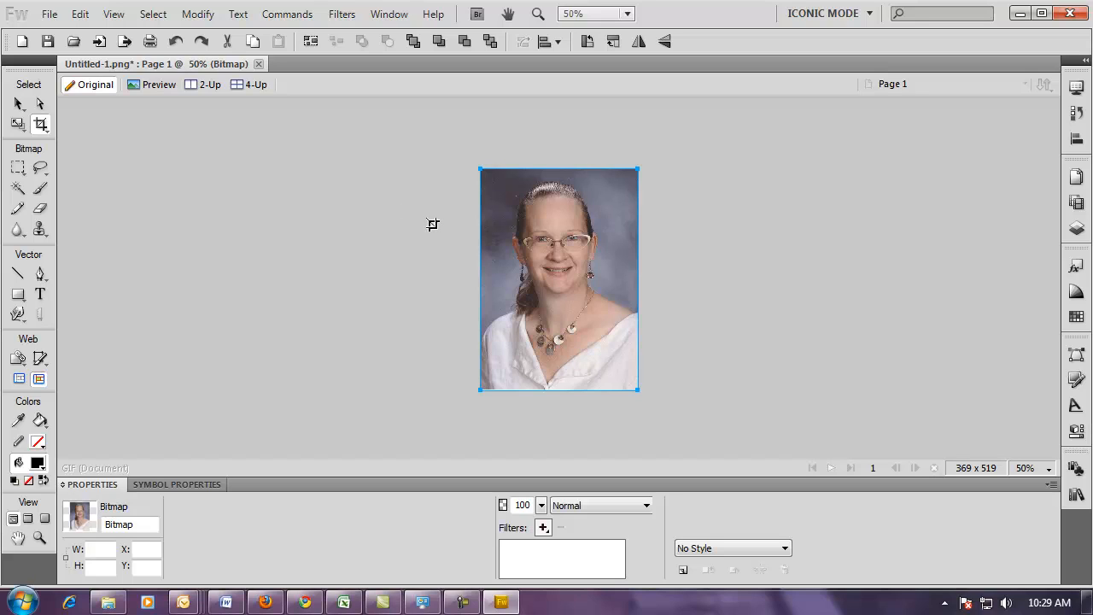
{"action": "key", "text": "ctrl+s"}
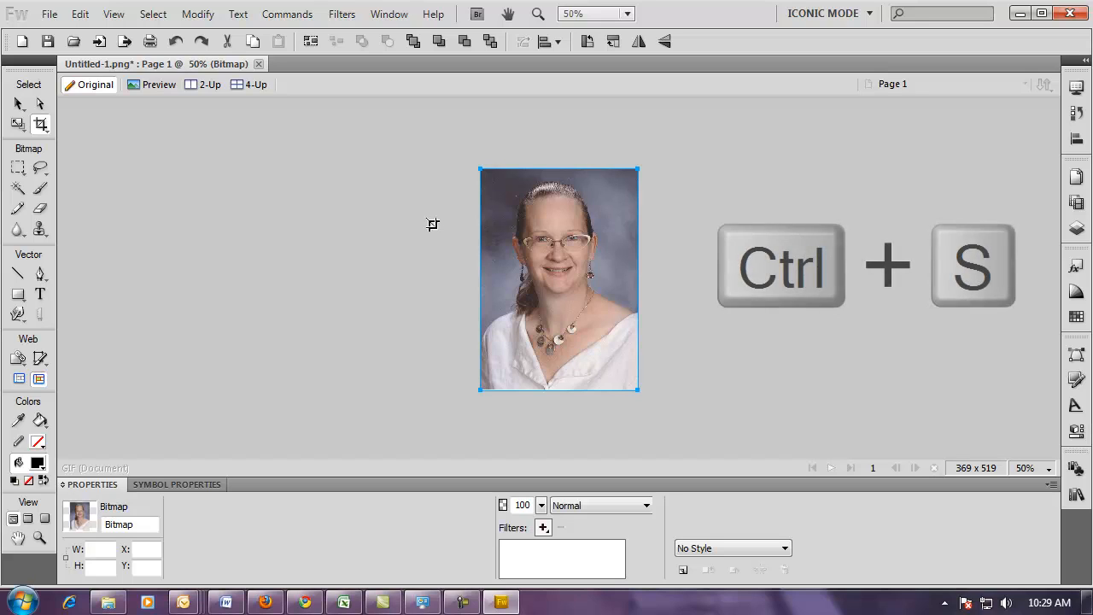
{"action": "key", "text": "ctrl+s"}
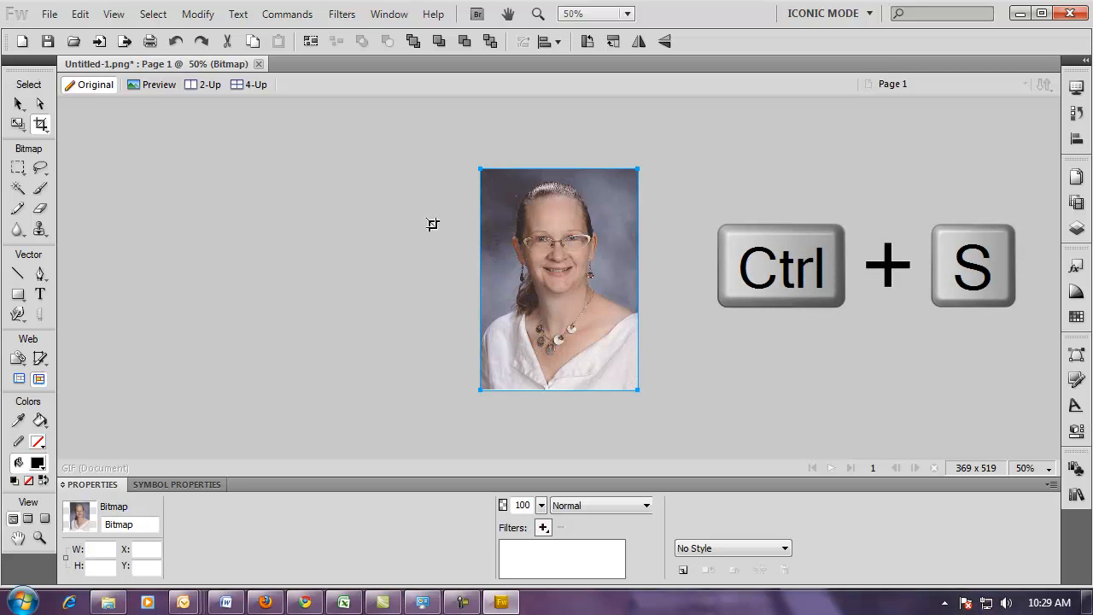
{"action": "key", "text": "ctrl+s"}
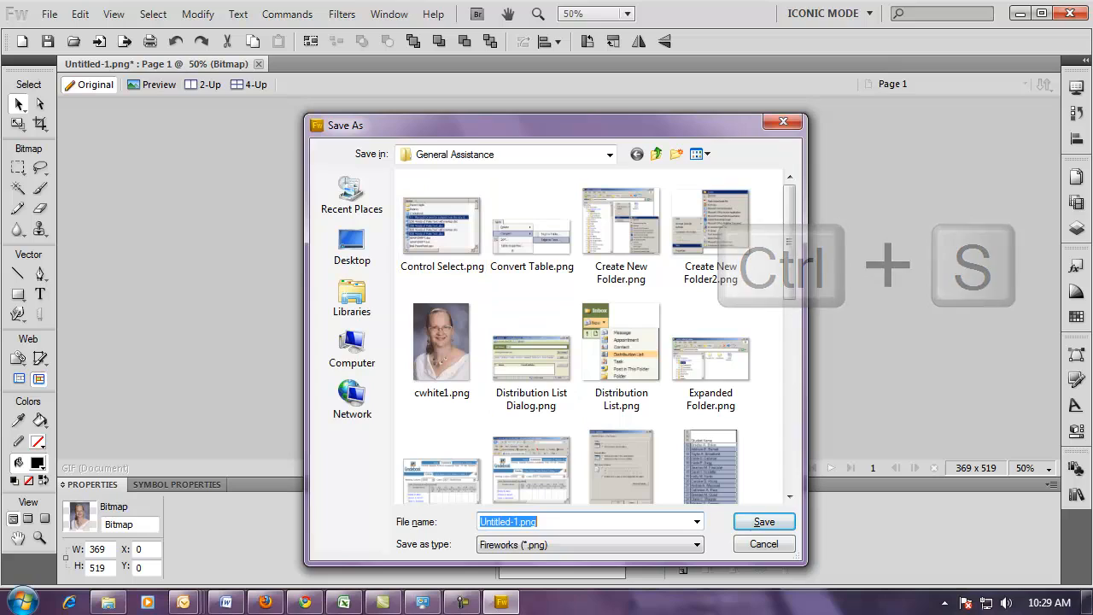
{"action": "type", "text": "cwhite2"}
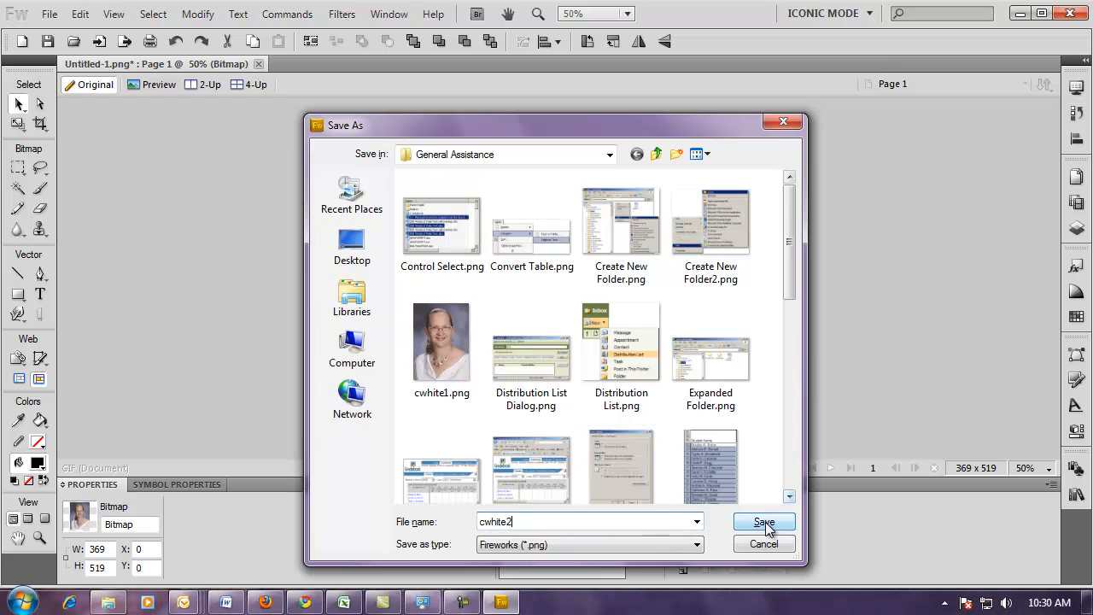
{"action": "left_click", "coordinate": [763, 522]}
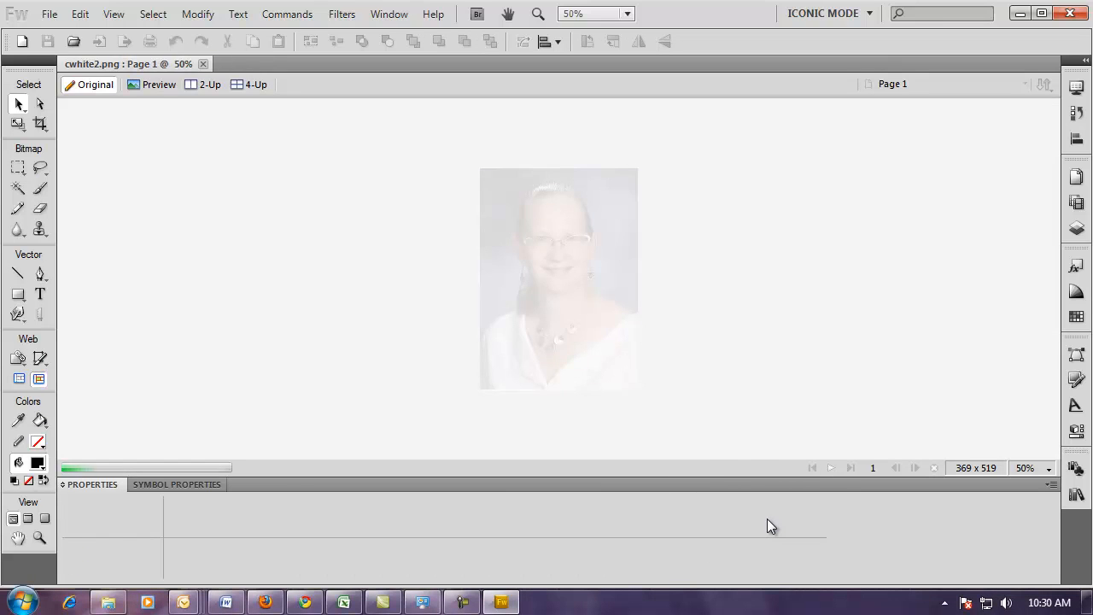
{"action": "left_click", "coordinate": [558, 278]}
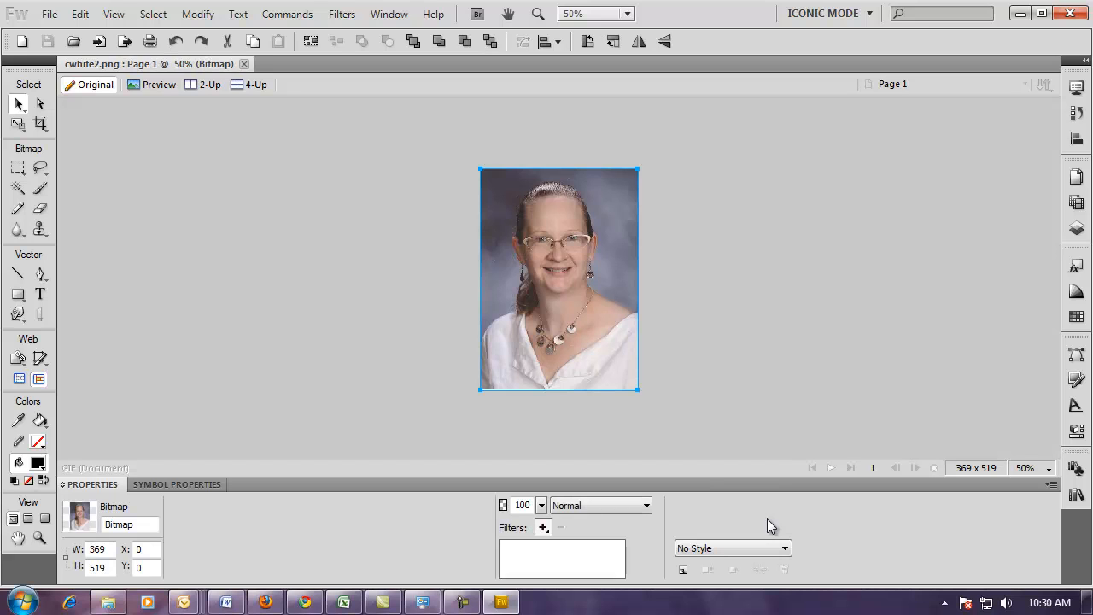
{"action": "mouse_move", "coordinate": [745, 428]}
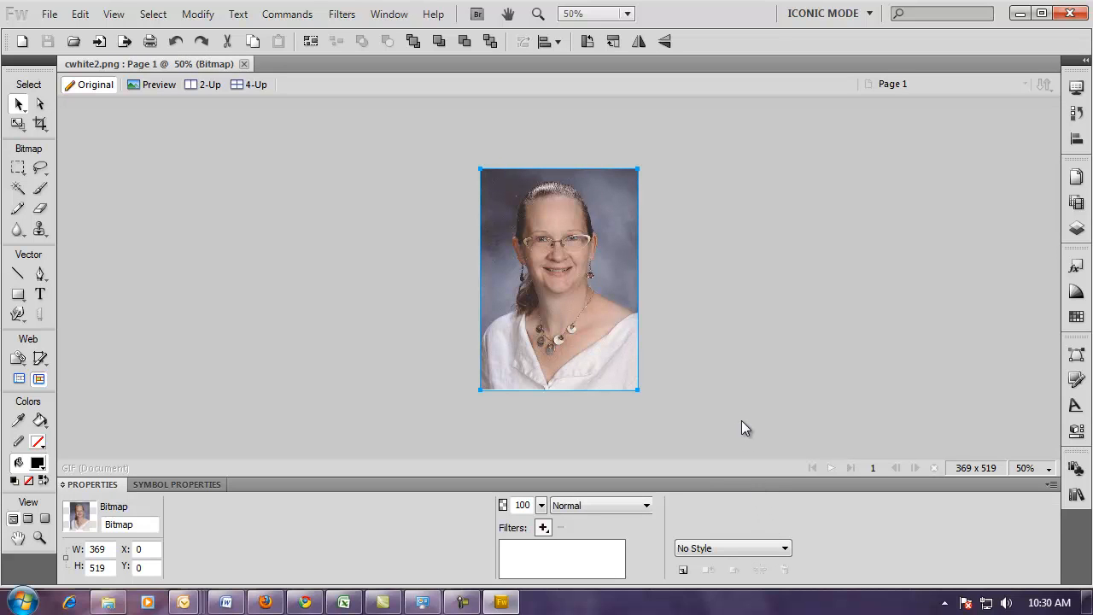